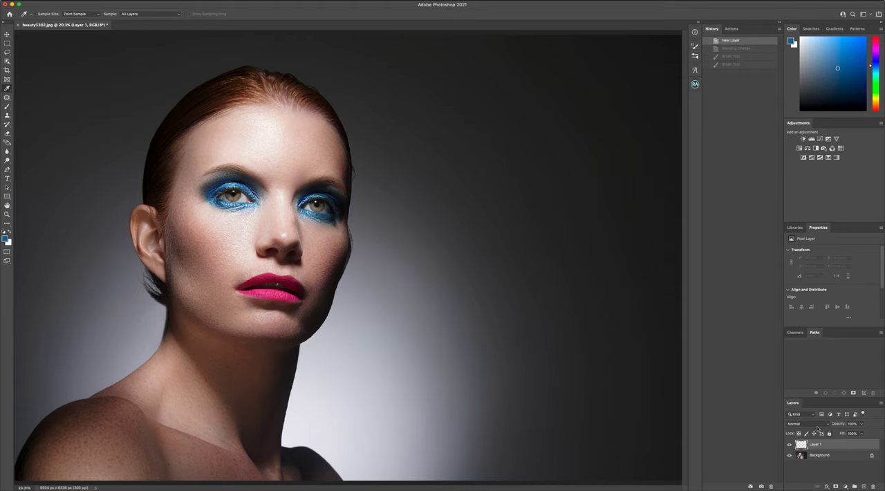
- Set Layer 1's blending mode to Overlay in the Layers panel
click(799, 423)
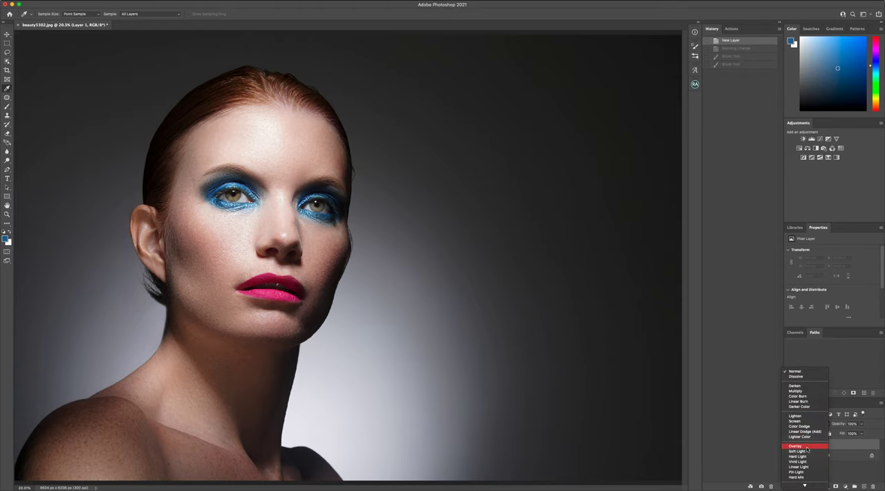
click(794, 445)
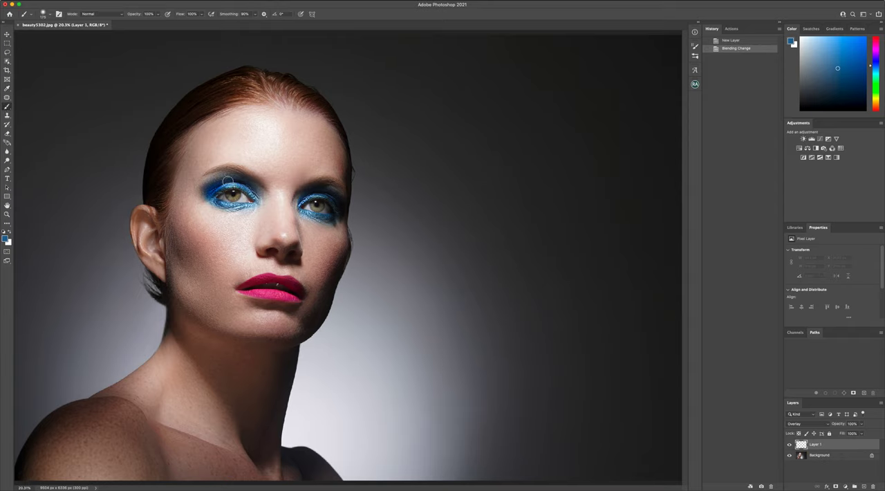
- Brush sampled blue over both eyeshadow areas on the Overlay layer to intensify them
drag(228, 180, 260, 202)
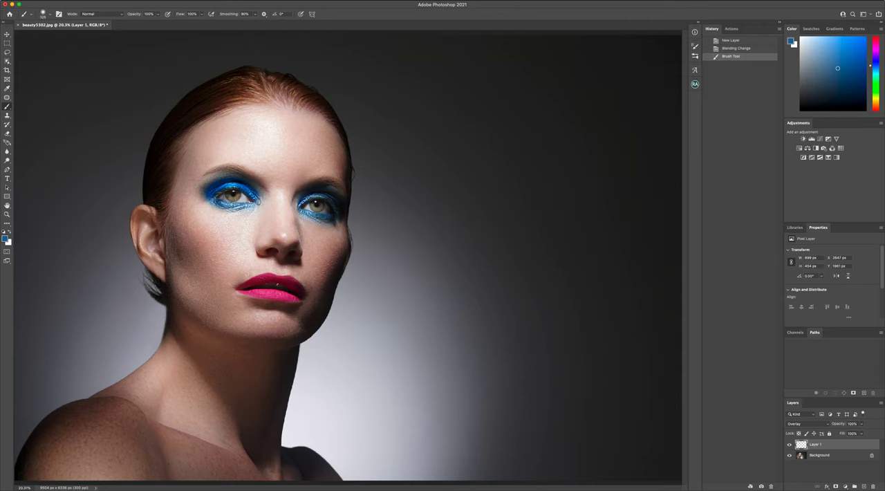
drag(215, 202, 259, 202)
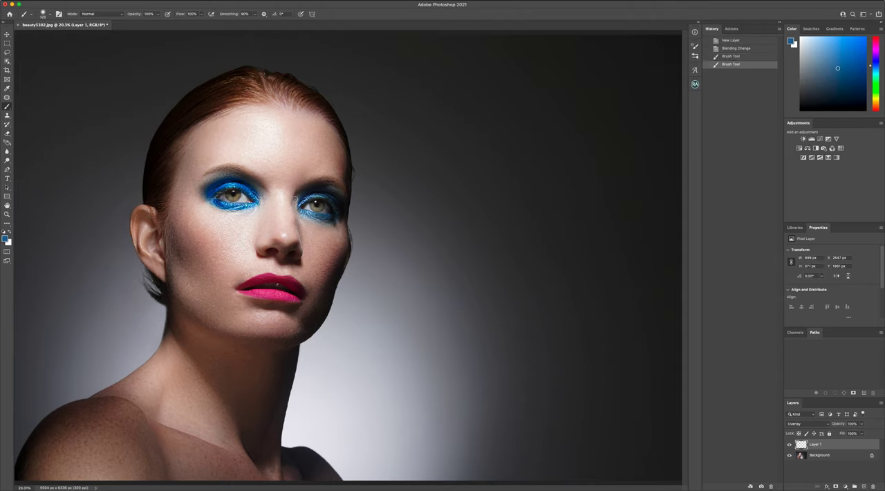
drag(293, 201, 338, 216)
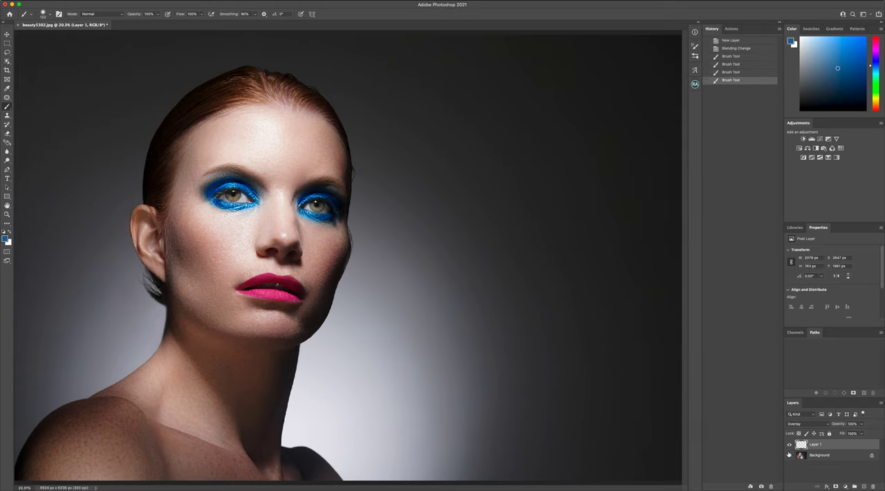
click(851, 423)
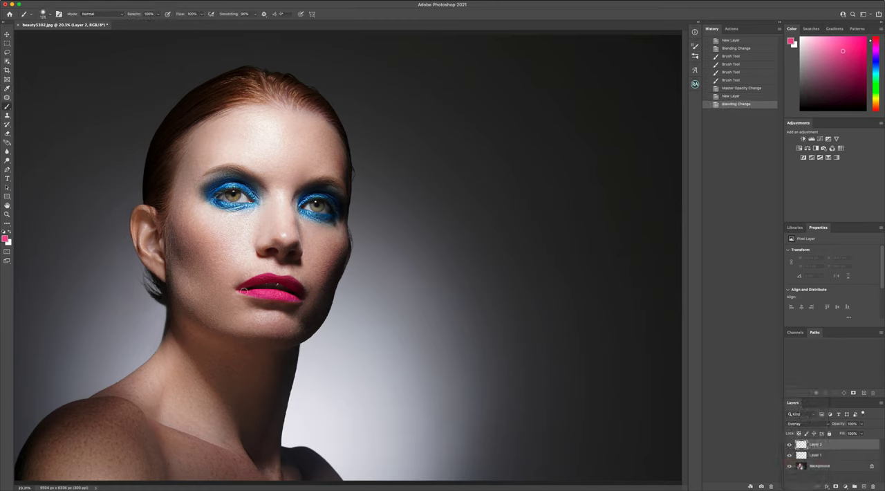
- Brush sampled pink across the lips on Layer 2 and lower that layer's opacity
drag(246, 290, 296, 284)
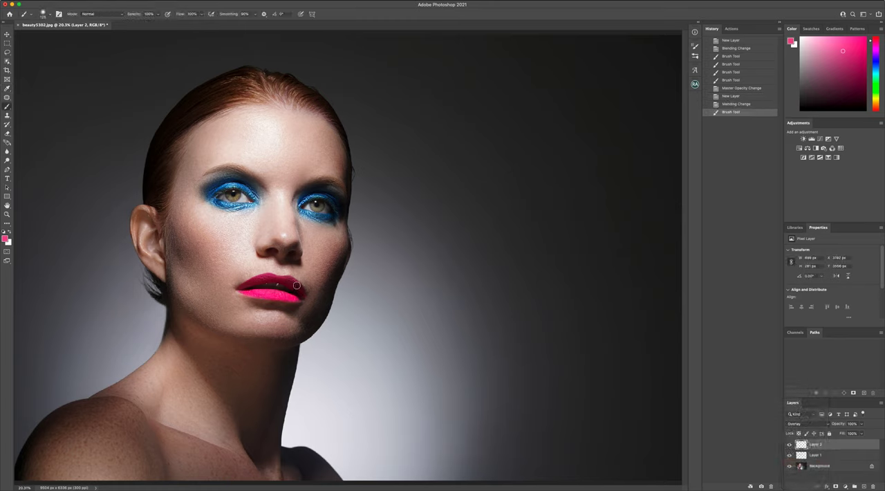
drag(296, 284, 248, 284)
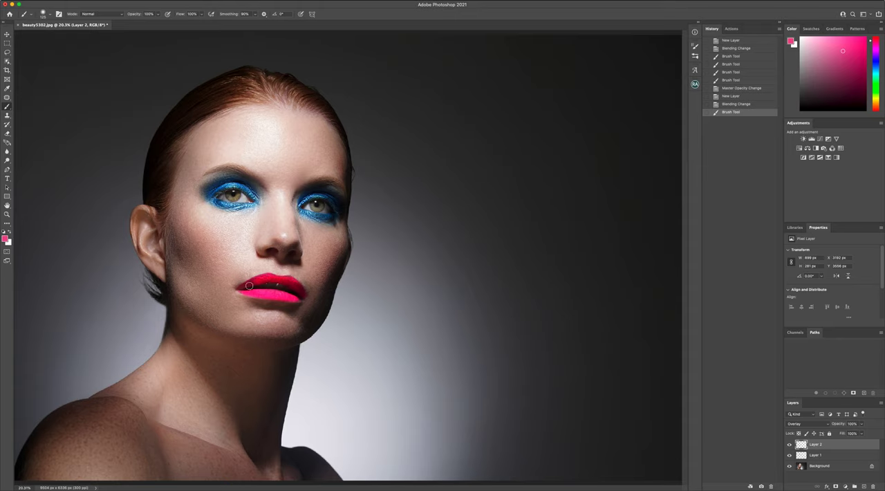
drag(249, 285, 277, 288)
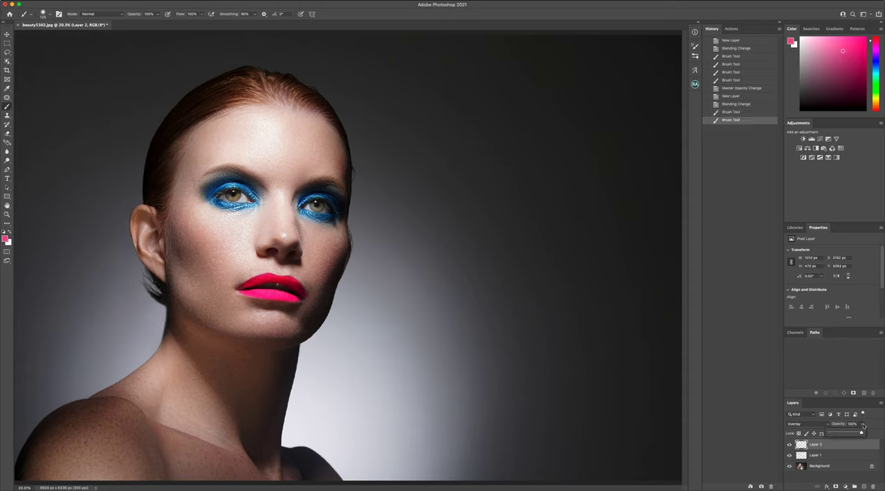
drag(862, 431, 842, 431)
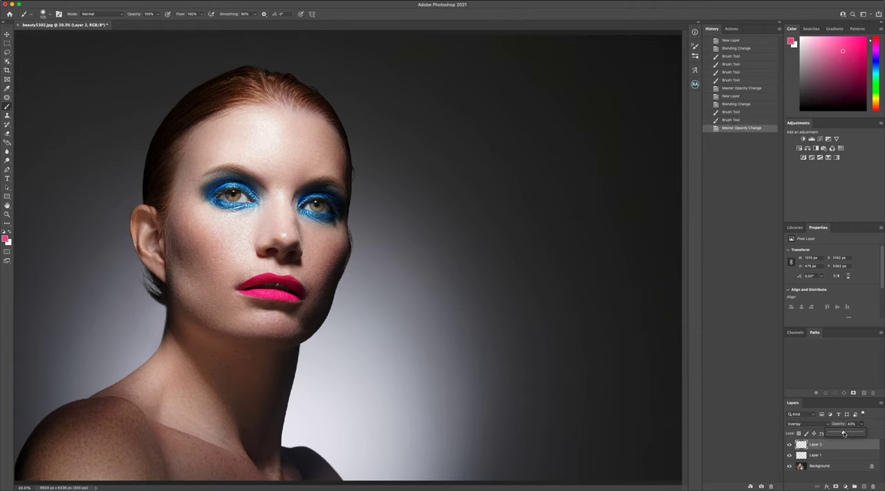